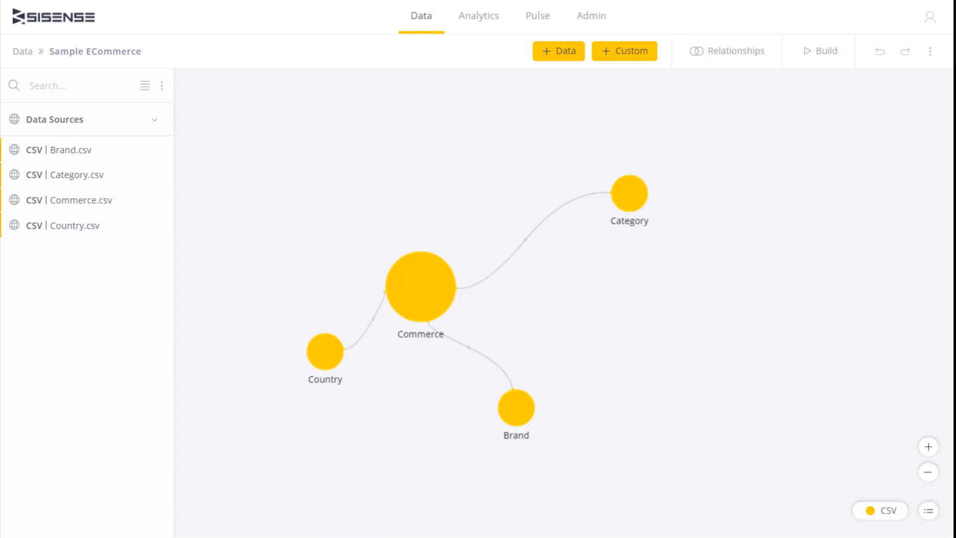
Step: Open the Sample ECommerce build options showing Replace All and Changes Only
{"action": "left_click", "coordinate": [821, 48]}
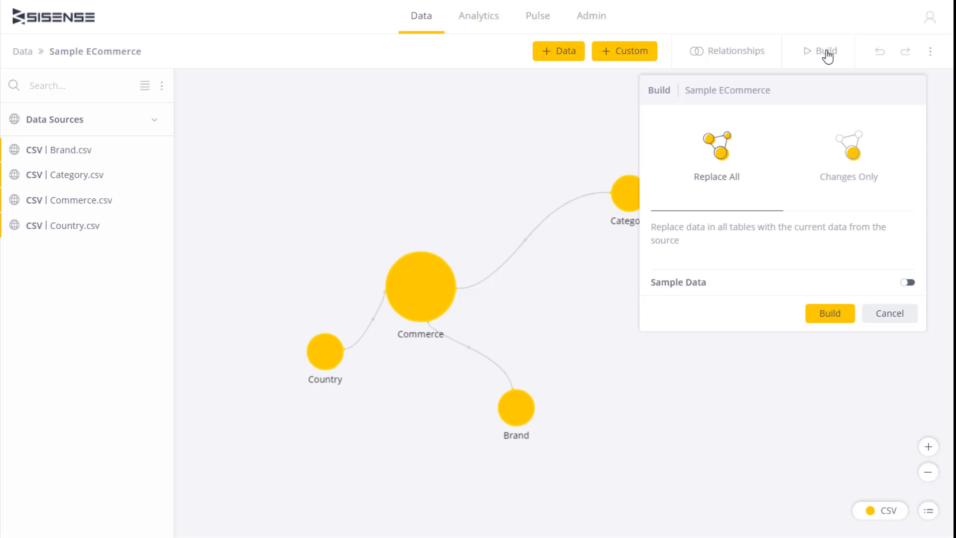
{"action": "left_click", "coordinate": [716, 155]}
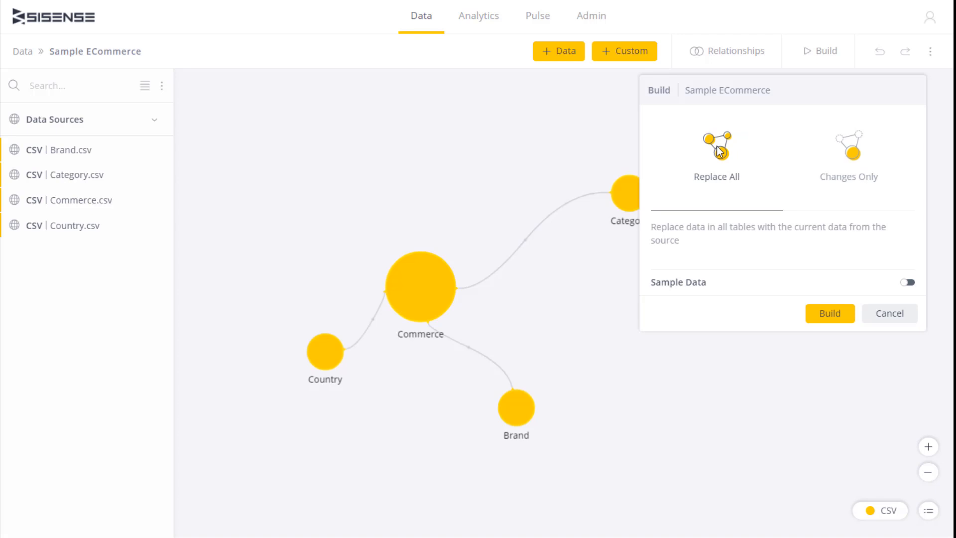
{"action": "left_click", "coordinate": [851, 151]}
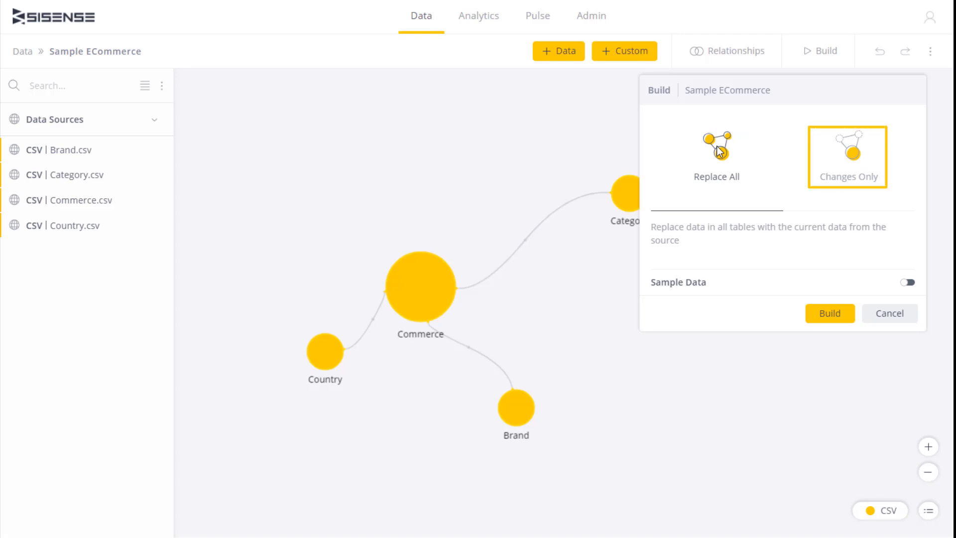
{"action": "left_click", "coordinate": [716, 150]}
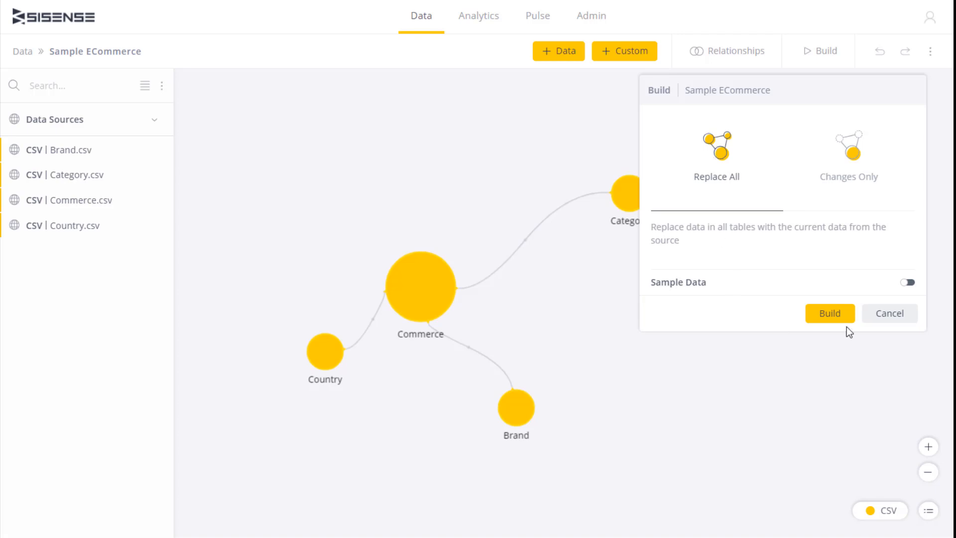
{"action": "left_click", "coordinate": [830, 314]}
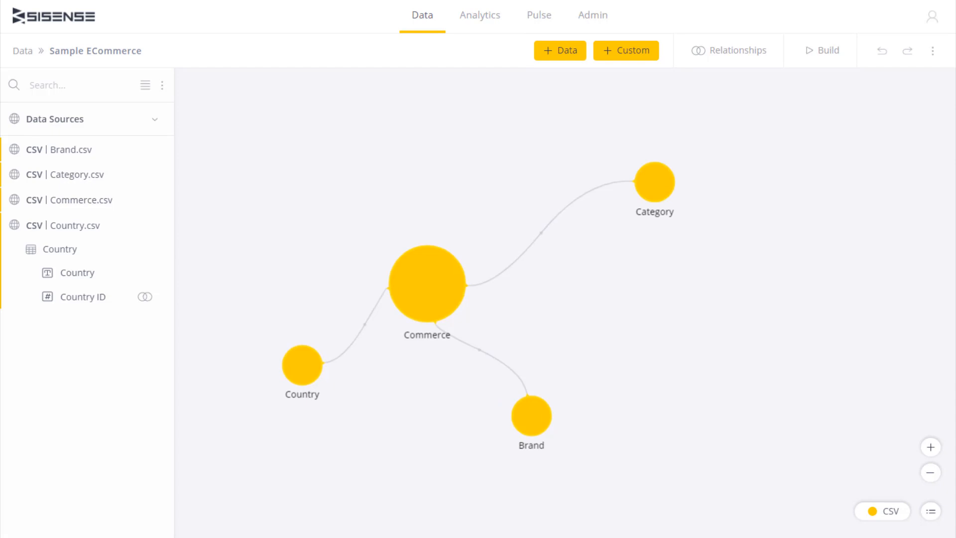
{"action": "mouse_move", "coordinate": [348, 424]}
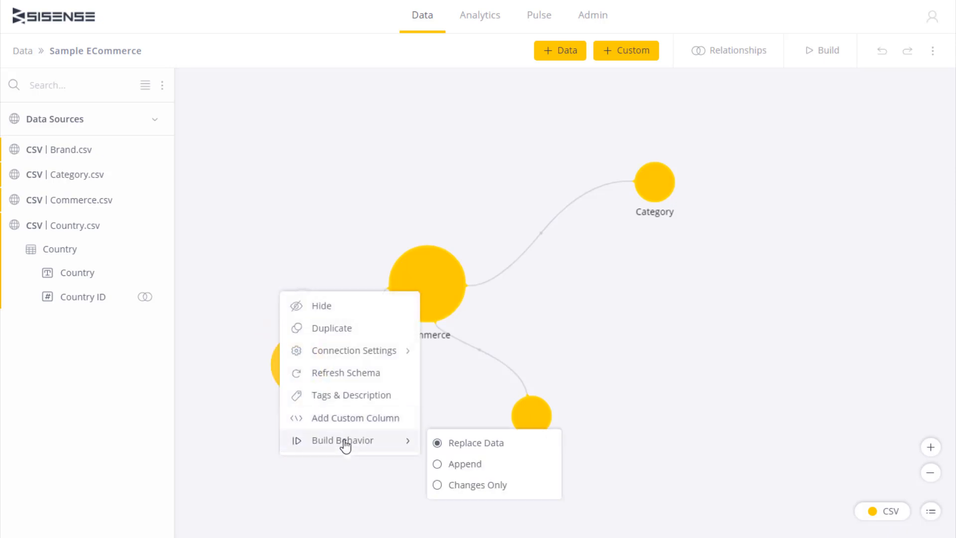
Step: Set the Country table's build behavior to Append
{"action": "left_click", "coordinate": [463, 464]}
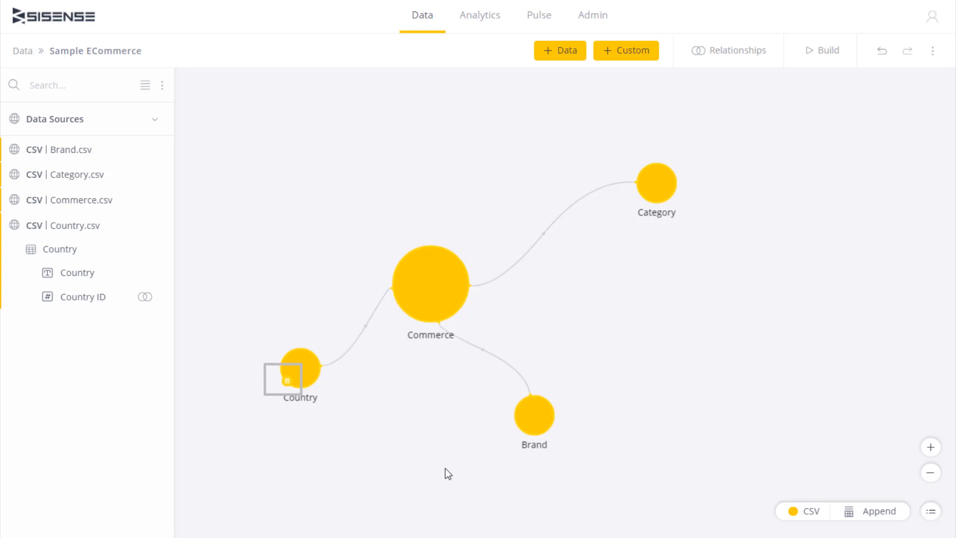
{"action": "mouse_move", "coordinate": [830, 65]}
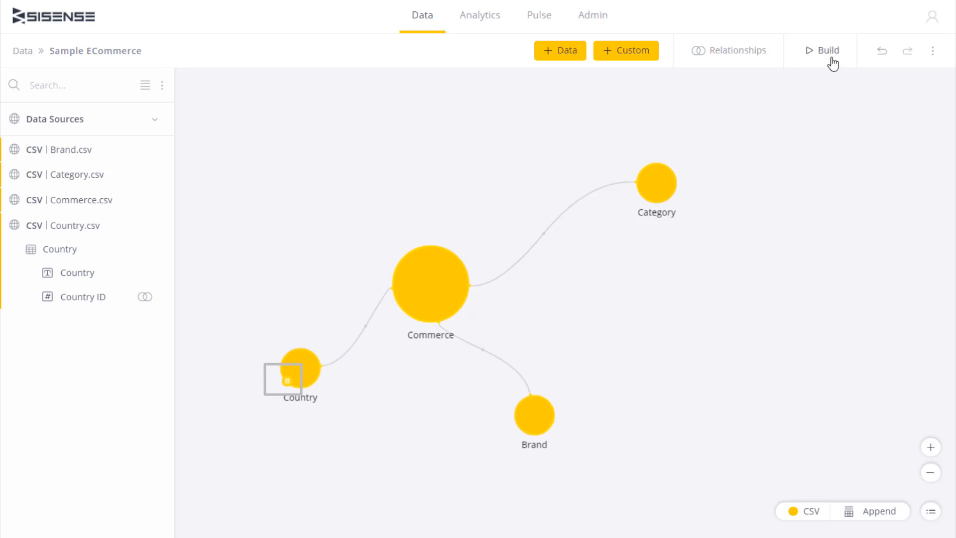
Step: Reopen Build, choose By Table, and enable Sample Data limited to 100 rows
{"action": "left_click", "coordinate": [826, 50]}
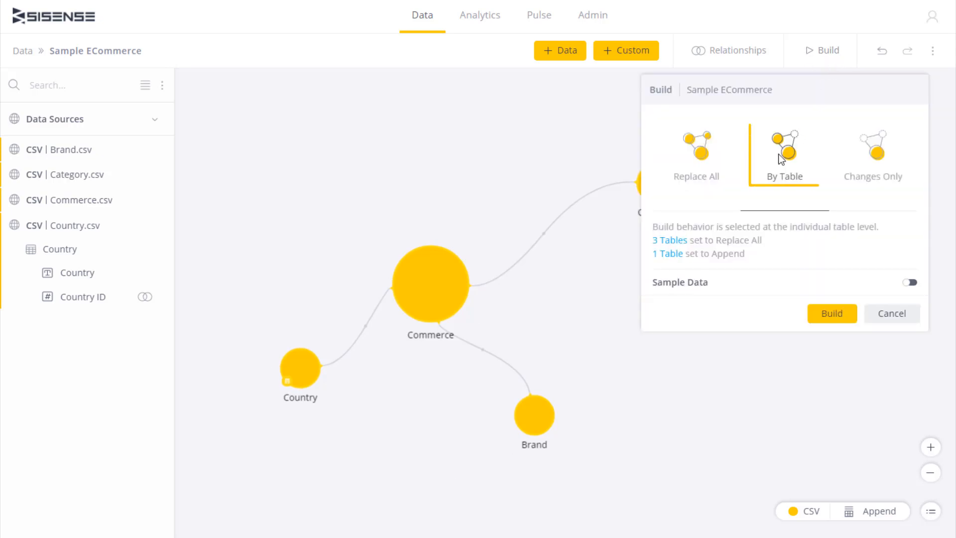
{"action": "left_click", "coordinate": [785, 150]}
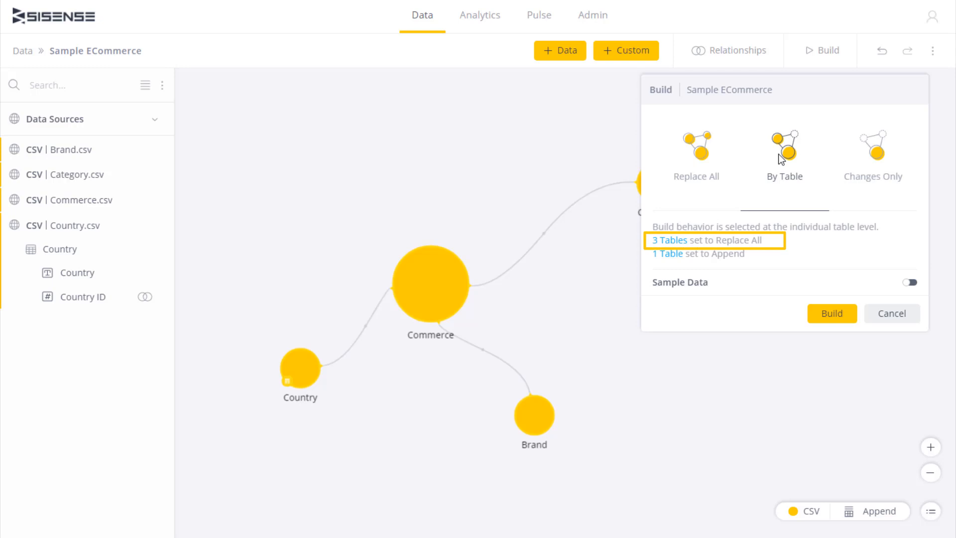
{"action": "left_click", "coordinate": [697, 254]}
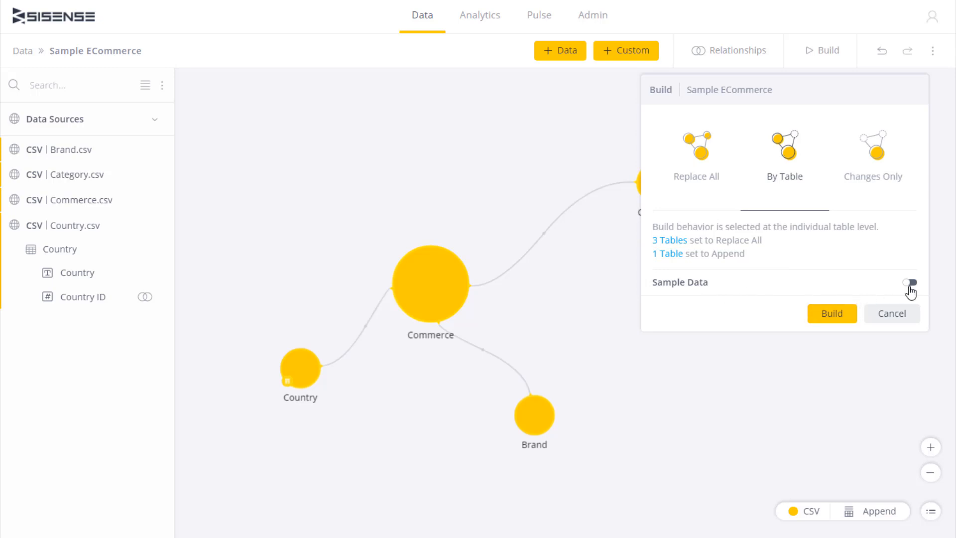
{"action": "left_click", "coordinate": [909, 292]}
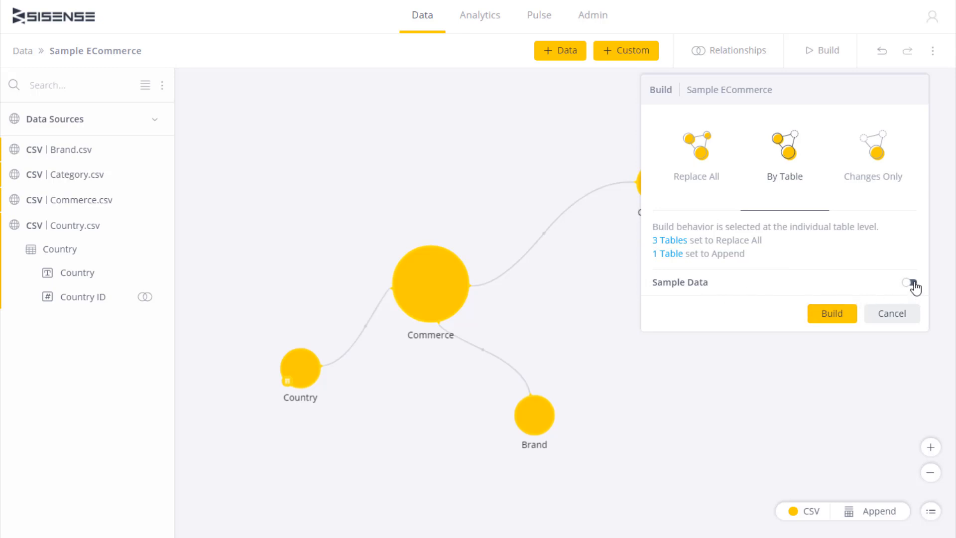
{"action": "left_click", "coordinate": [910, 288]}
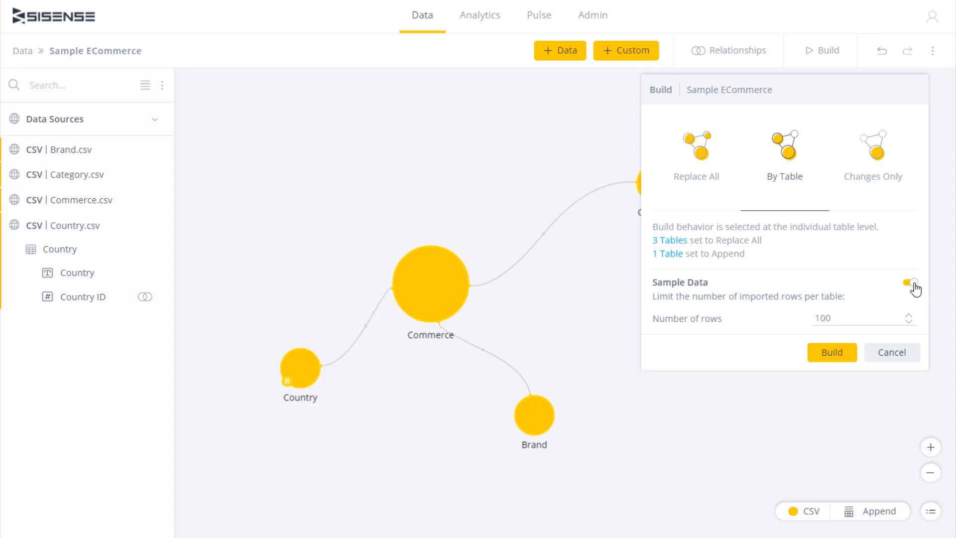